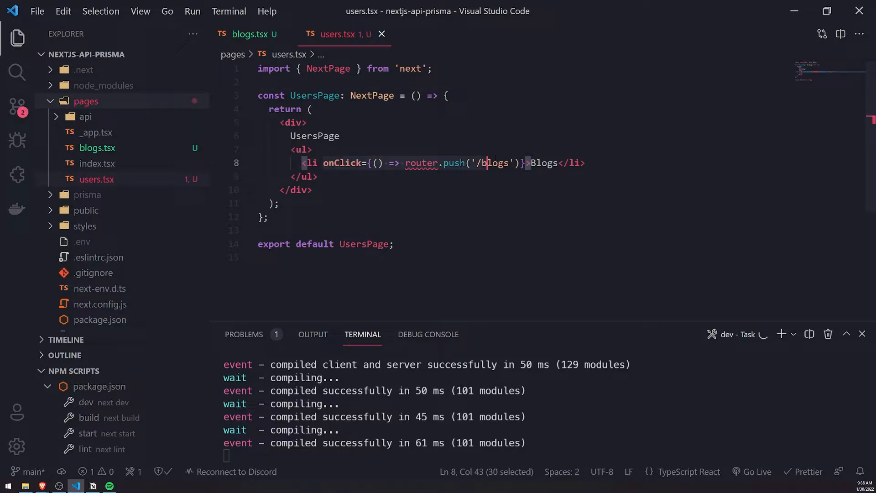
# - Replace the onClick li content in users.tsx with <Link href="/blogs"><a>Blogs Page</a></Link>
pyautogui.press('Delete')
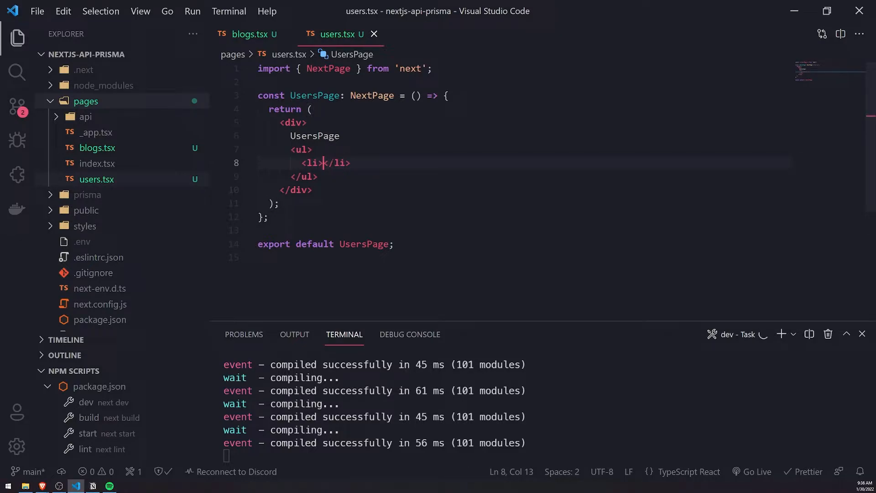
pyautogui.write('<Link')
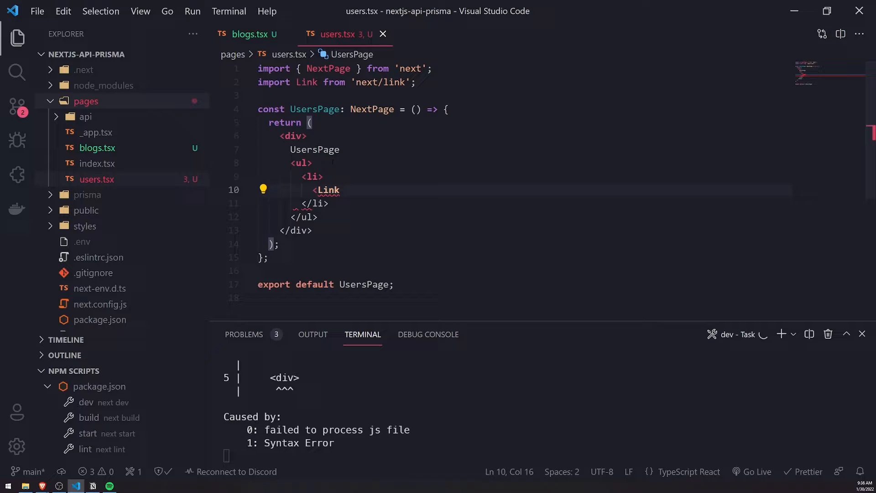
pyautogui.write('</Link>')
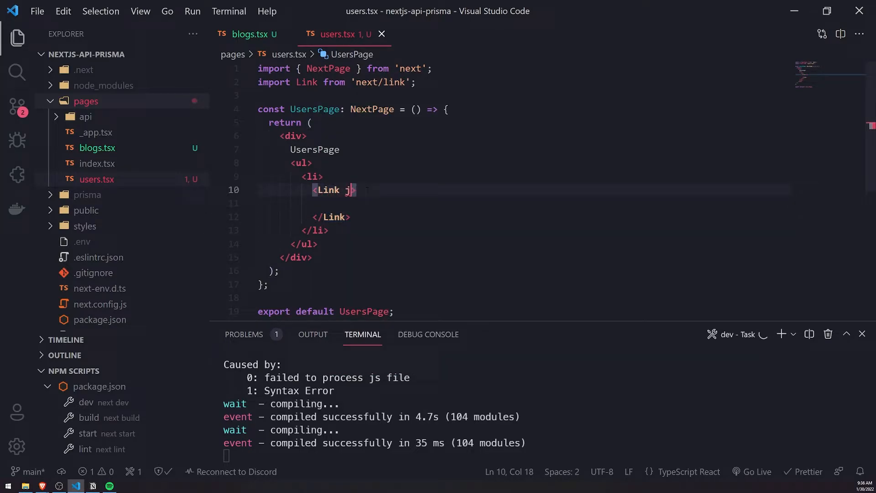
pyautogui.write('href=""')
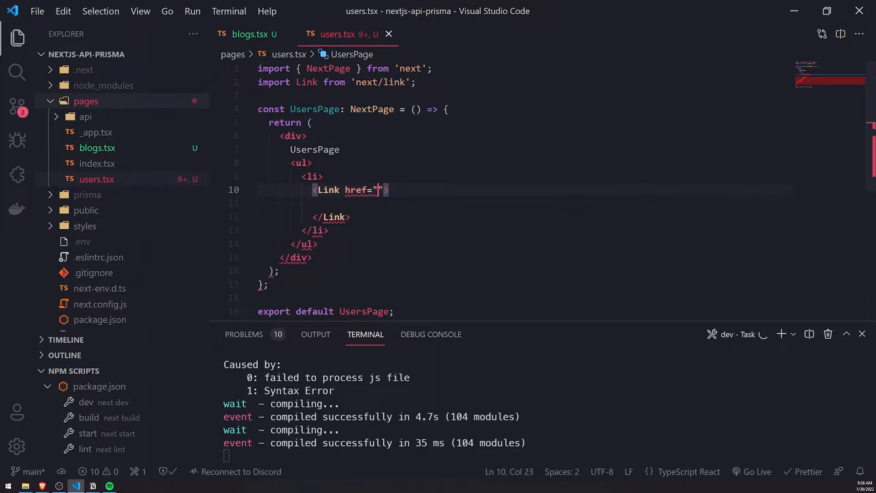
pyautogui.write('/')
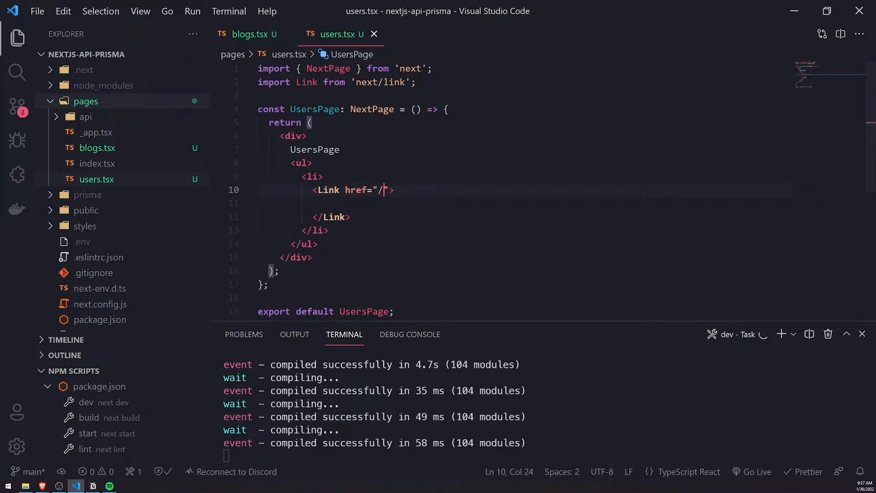
pyautogui.write('blogs')
pyautogui.click(520, 204)
pyautogui.write('<a></a>')
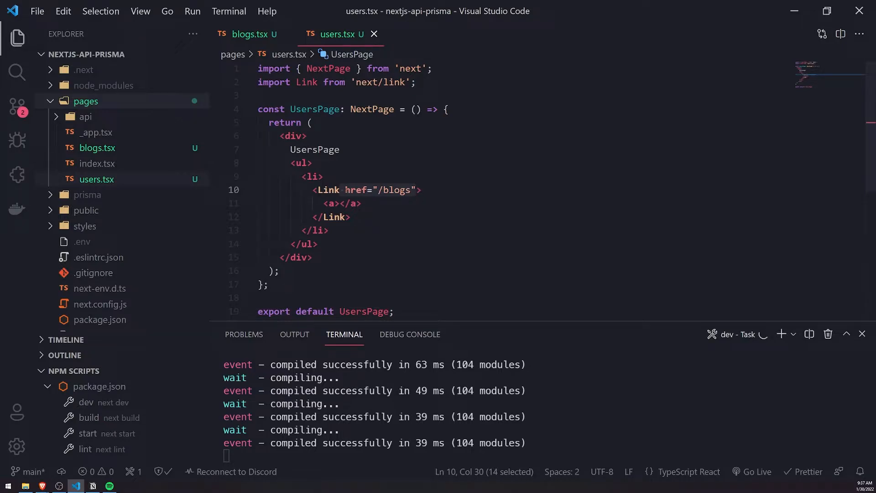
pyautogui.write('B')
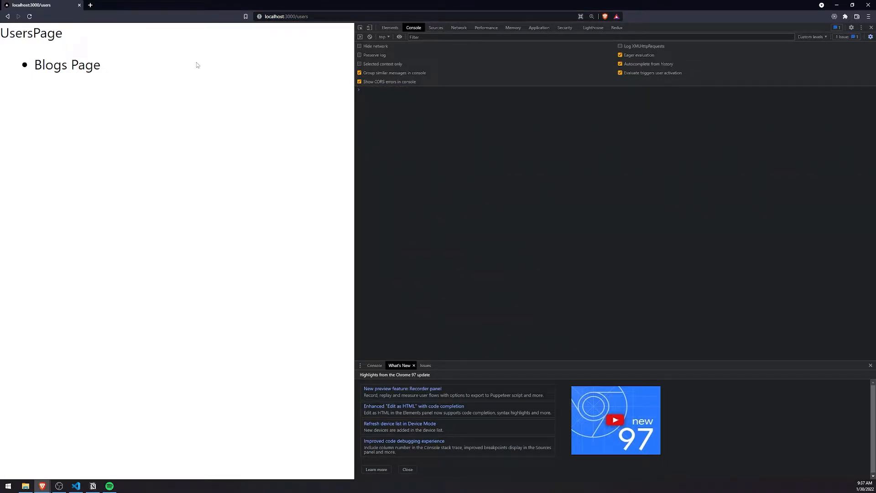
pyautogui.moveTo(206, 141)
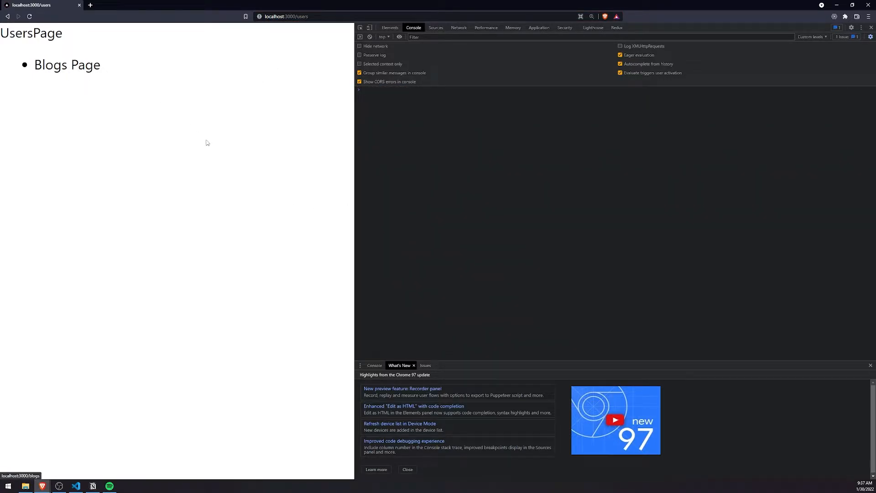
pyautogui.moveTo(70, 69)
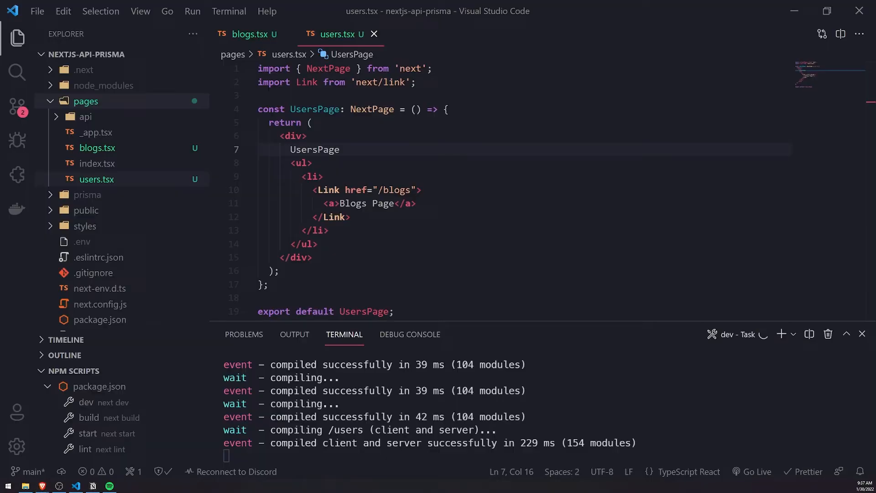
# - Wrap Users in blogs.tsx with <Link href="/users"><a>Users</a></Link>
pyautogui.click(247, 35)
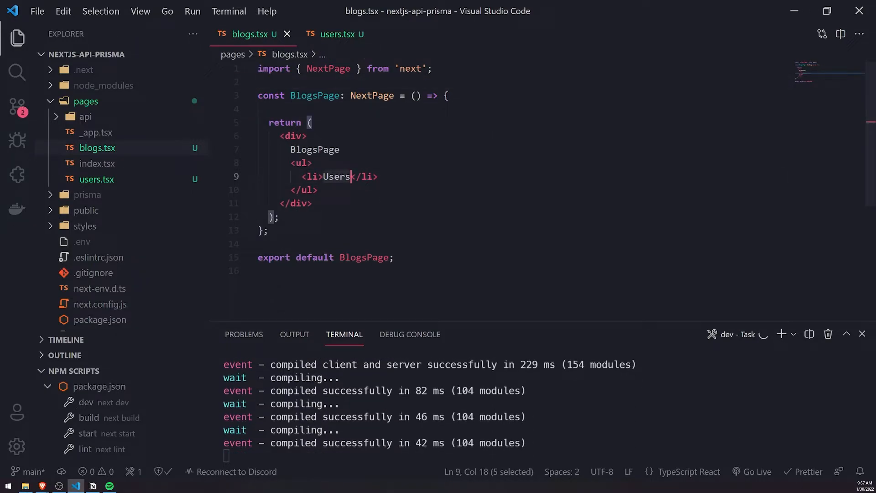
pyautogui.write('<Link>')
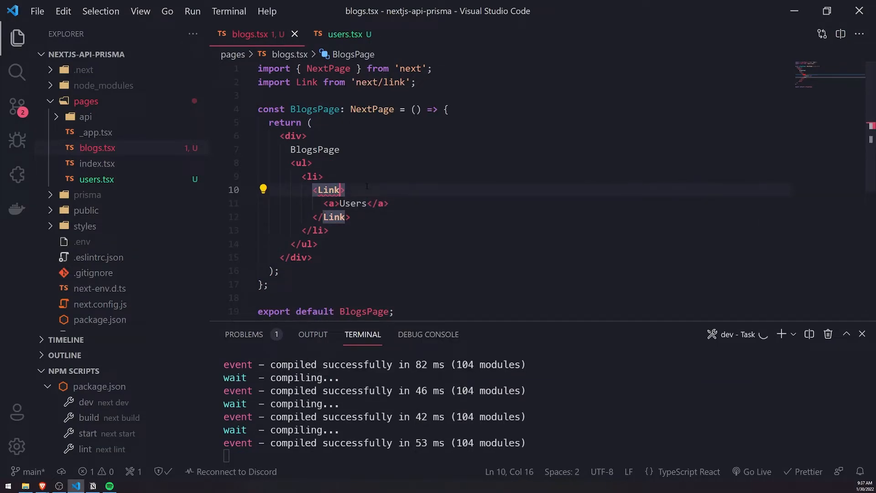
pyautogui.write('href="')
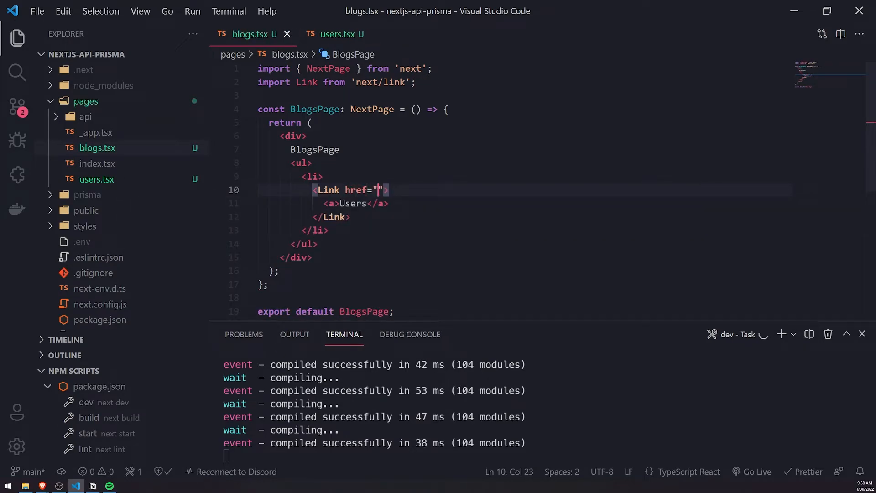
pyautogui.write('/')
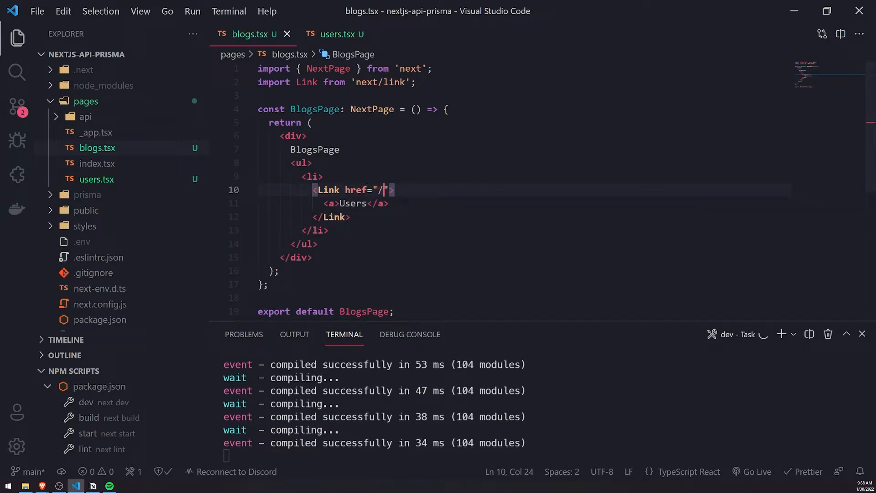
pyautogui.write('users')
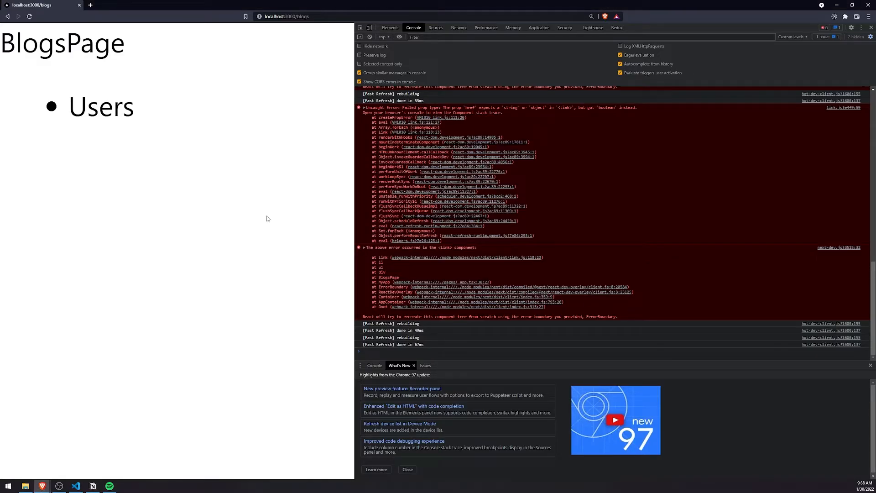
pyautogui.moveTo(498, 221)
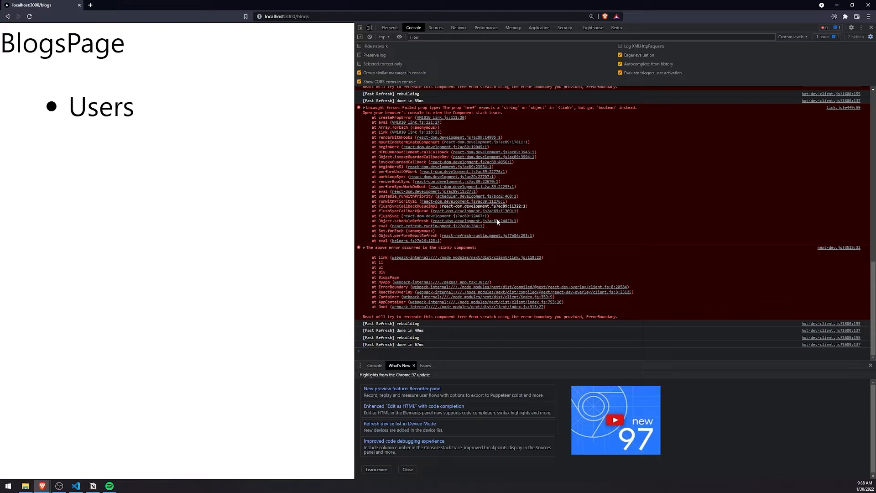
pyautogui.moveTo(495, 182)
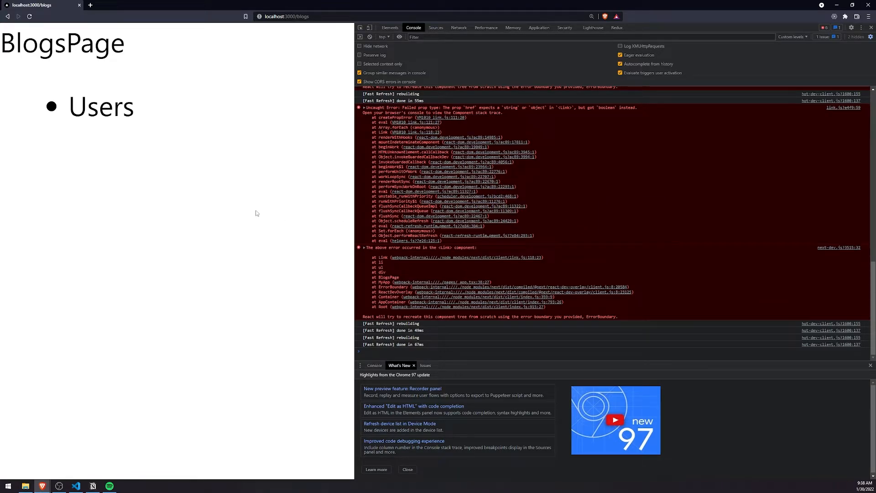
# - Clear the DevTools console and follow the Users link from /blogs to /users
pyautogui.click(370, 36)
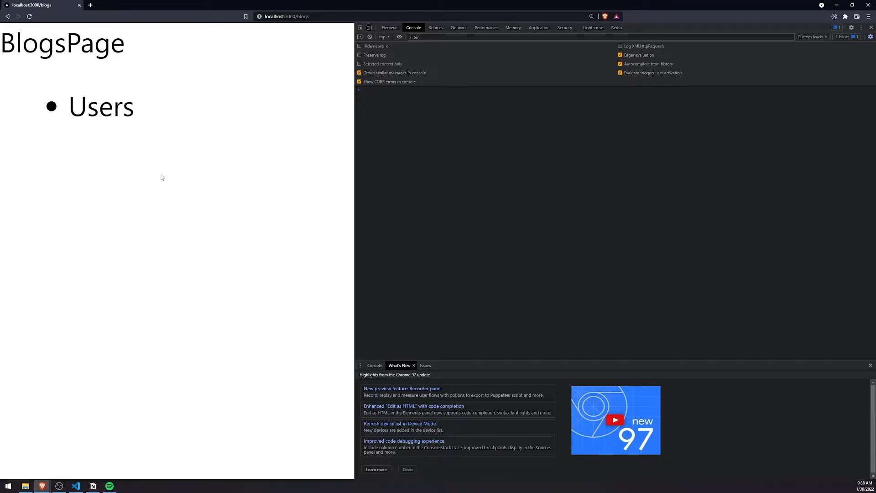
pyautogui.moveTo(84, 114)
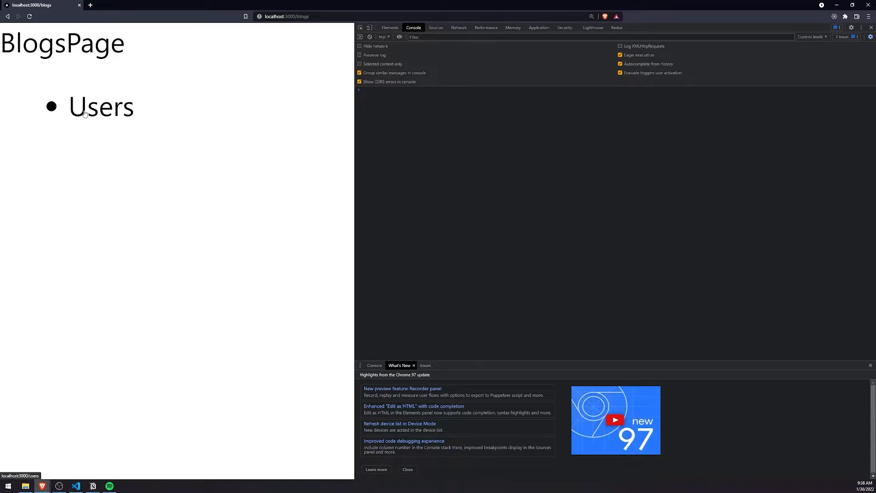
pyautogui.click(101, 108)
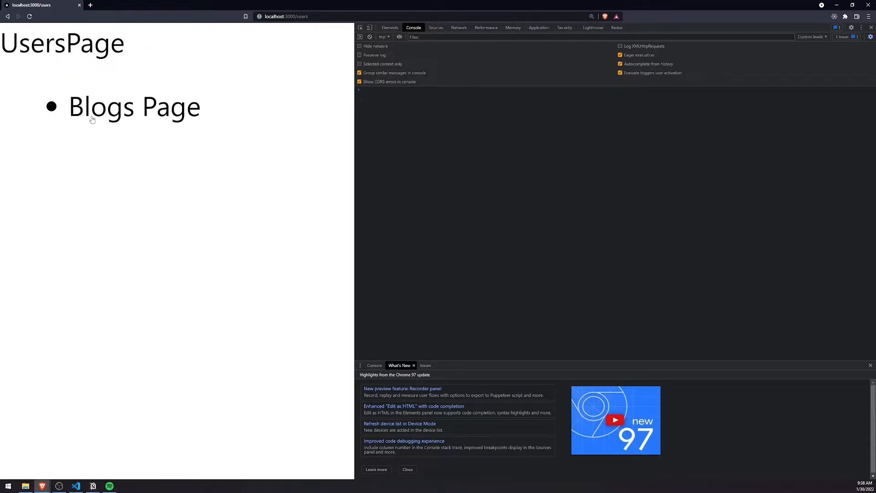
pyautogui.moveTo(116, 117)
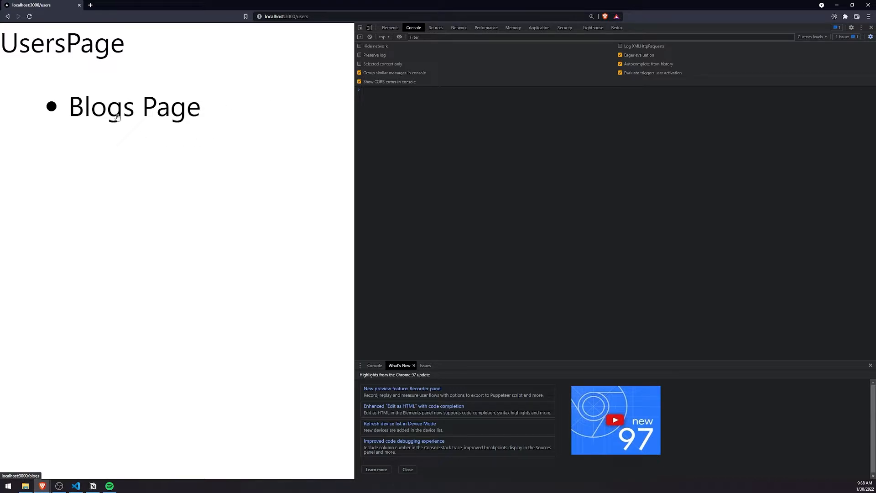
pyautogui.moveTo(113, 113)
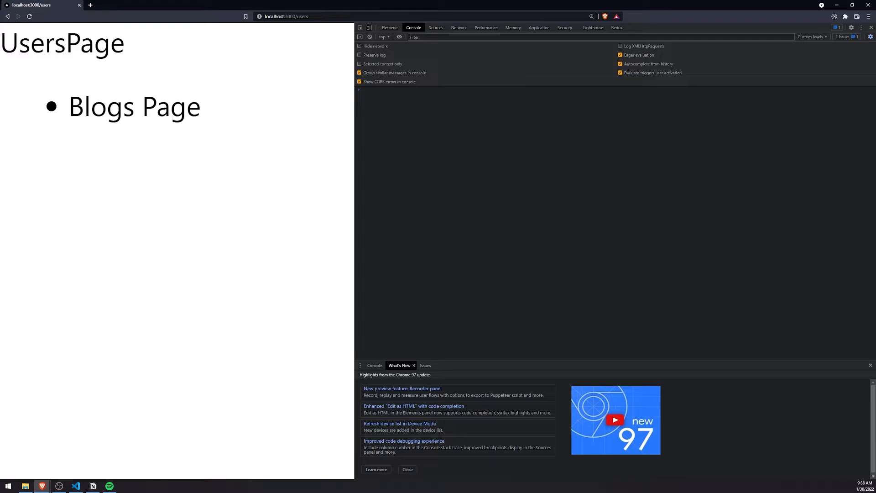
pyautogui.moveTo(5, 268)
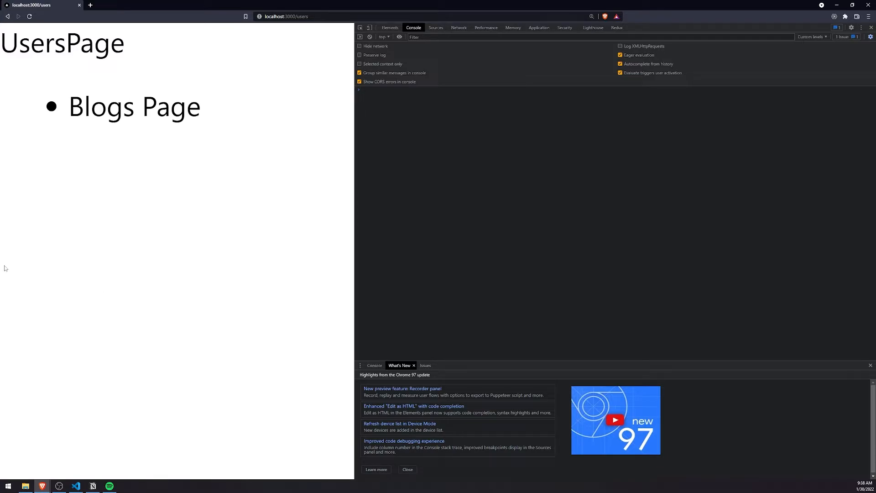
# - Set the blogs.tsx Link href to {{ pathname: '/users', query: { id: '123' } }}
pyautogui.click(76, 486)
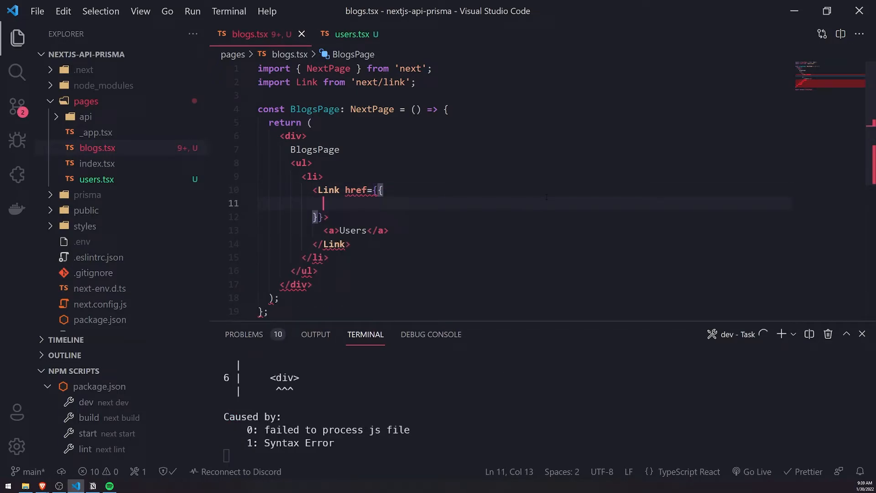
pyautogui.write('pathname:')
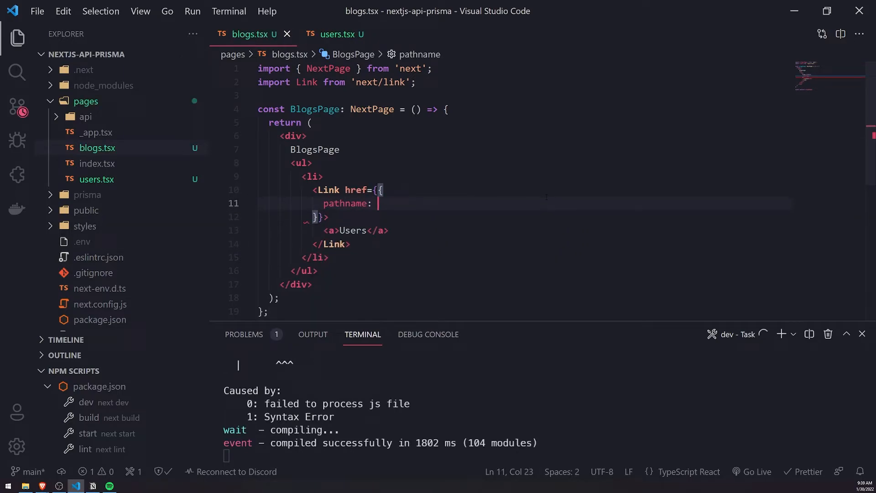
pyautogui.write("'/users',")
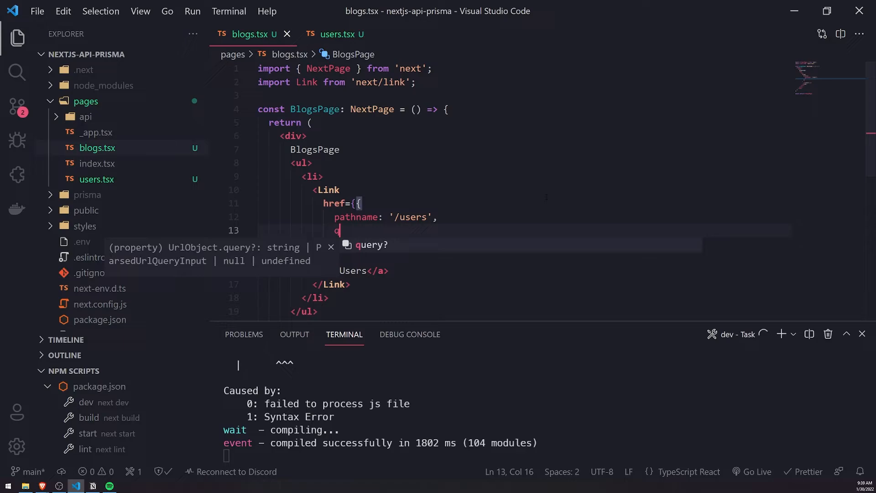
pyautogui.write('uery: {}')
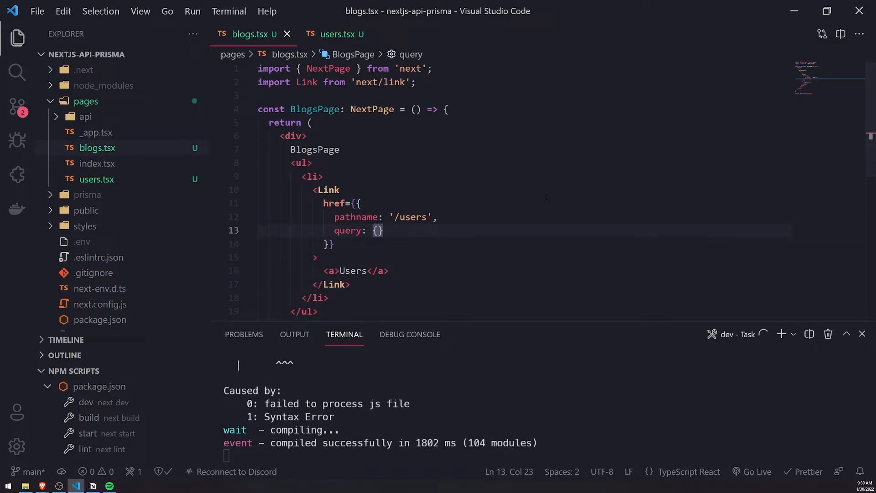
pyautogui.write('id:')
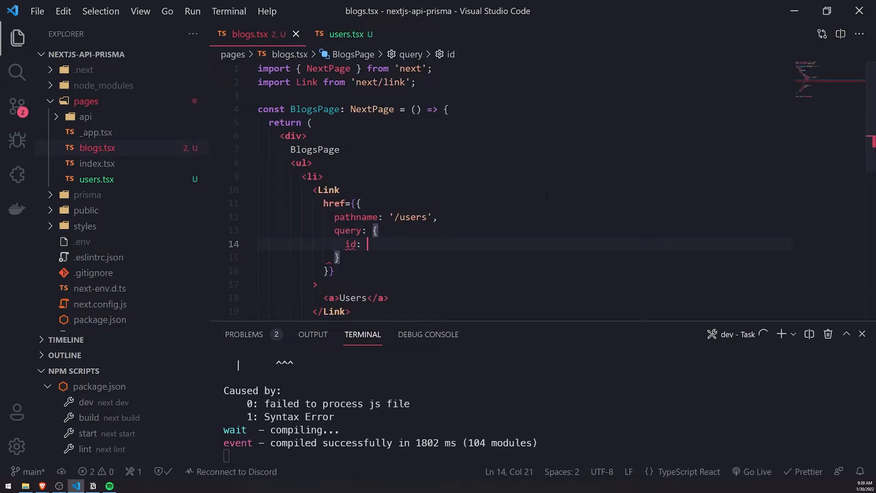
pyautogui.write("'123'")
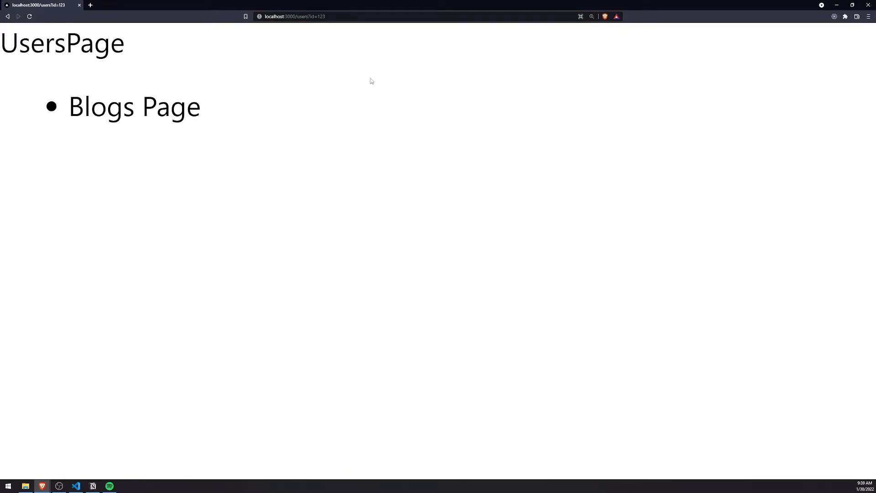
pyautogui.moveTo(378, 86)
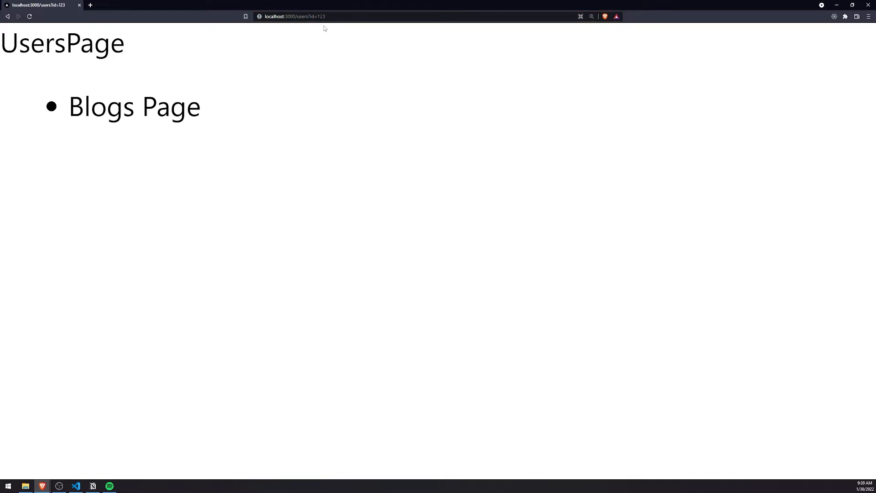
# - Add filter: 'created' beside id: '123' in the Link query object
pyautogui.click(77, 485)
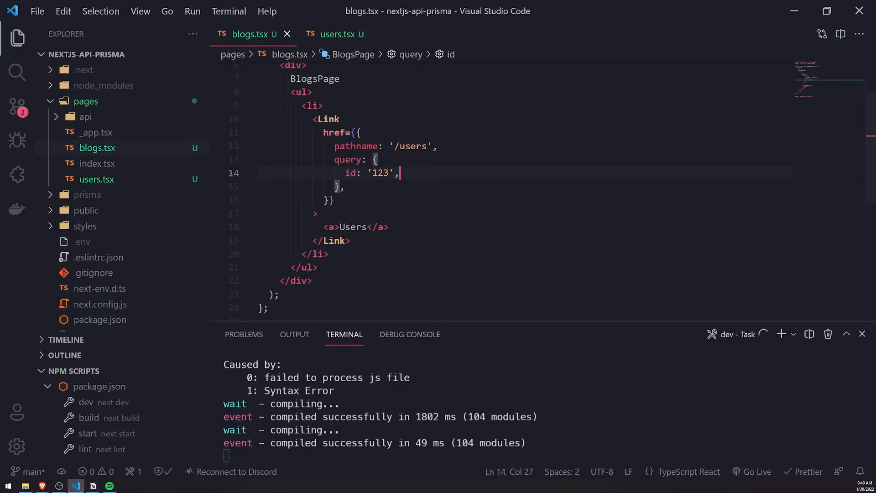
pyautogui.press('Enter')
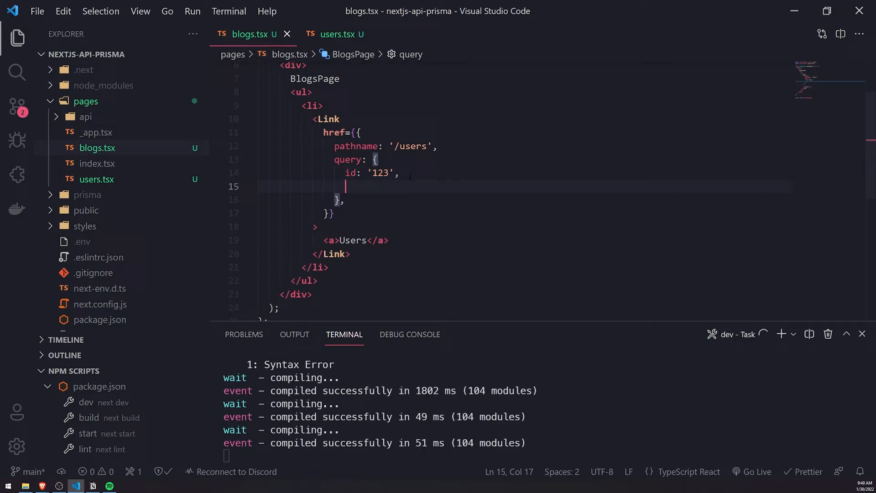
pyautogui.write('filter:')
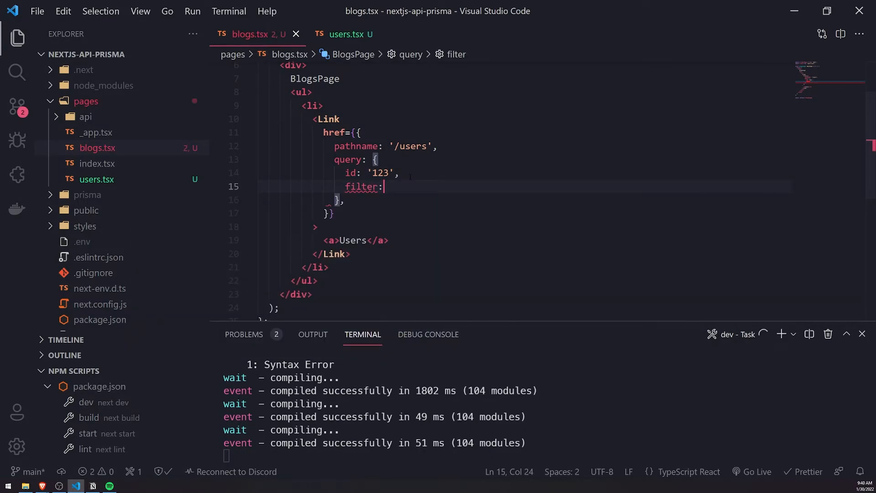
pyautogui.write("''")
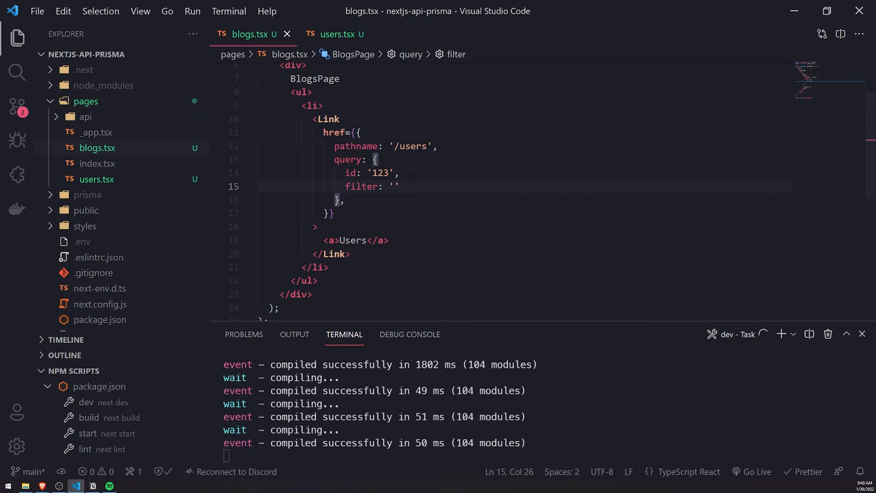
pyautogui.write('created')
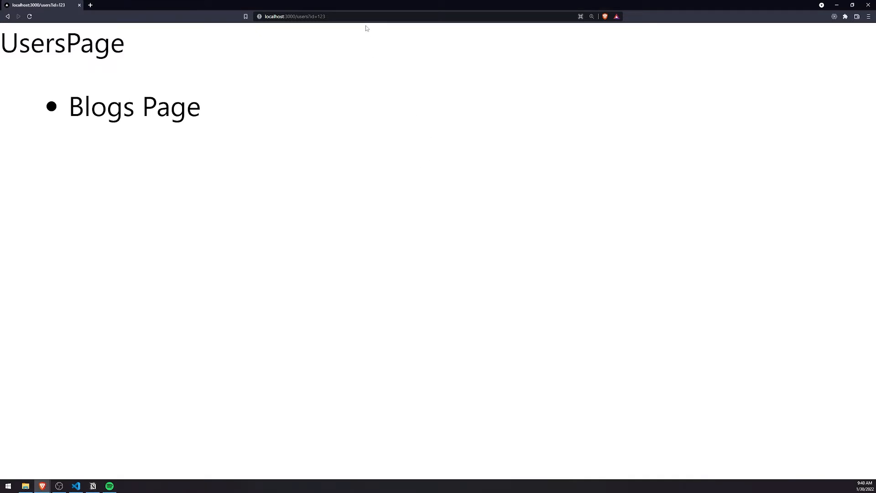
# - Follow the Blogs Page link, then the Users link back to the users page
pyautogui.click(133, 106)
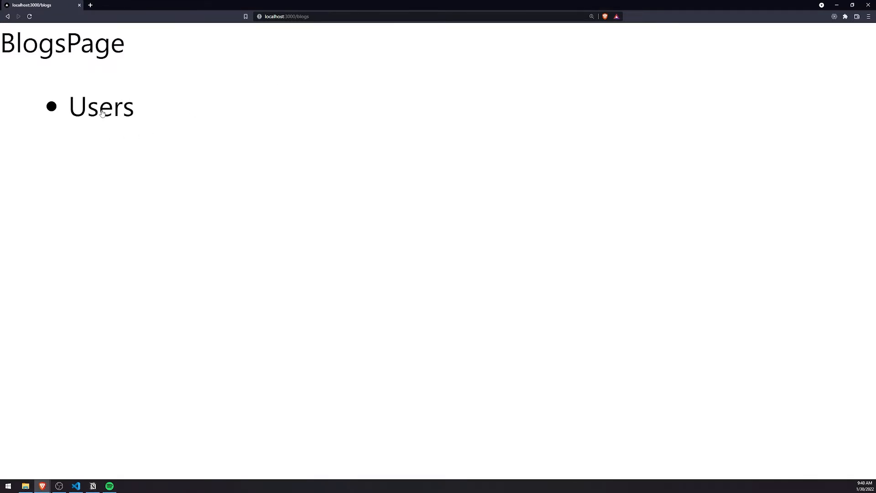
pyautogui.click(100, 107)
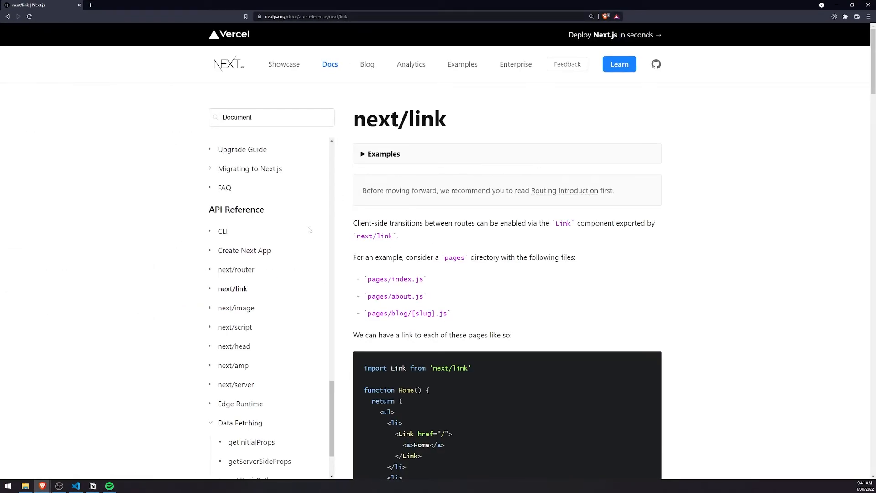
# - Scroll the next/link docs down to the closing scroll={false} section
pyautogui.scroll(-3)
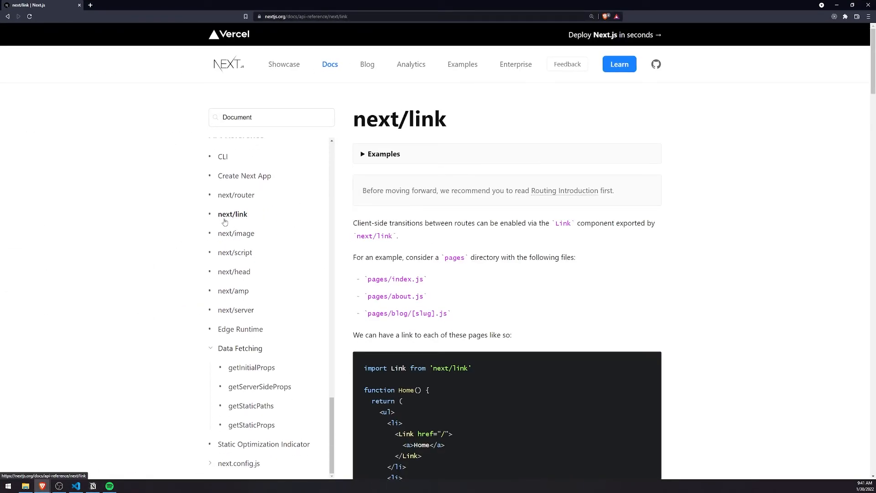
pyautogui.scroll(-3)
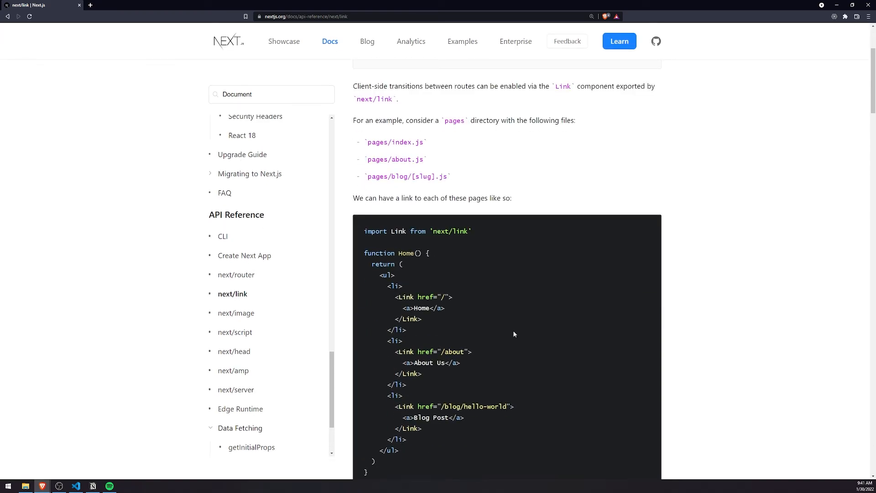
pyautogui.scroll(-3)
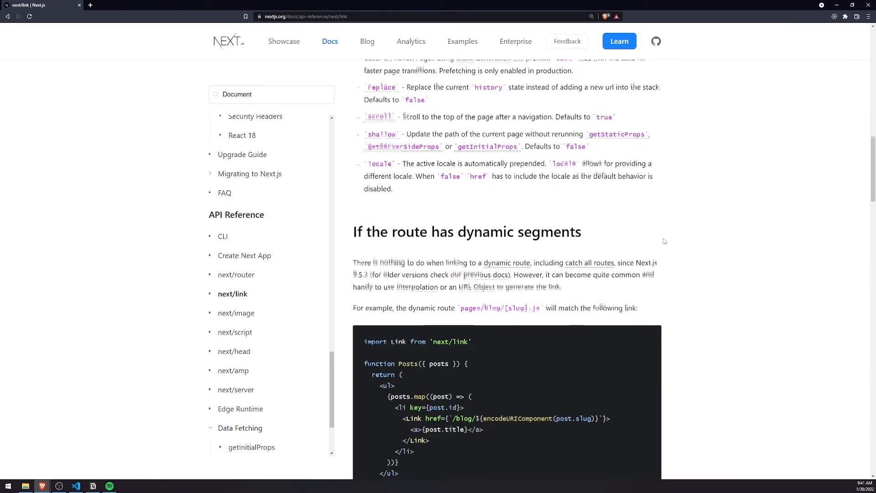
pyautogui.scroll(-3)
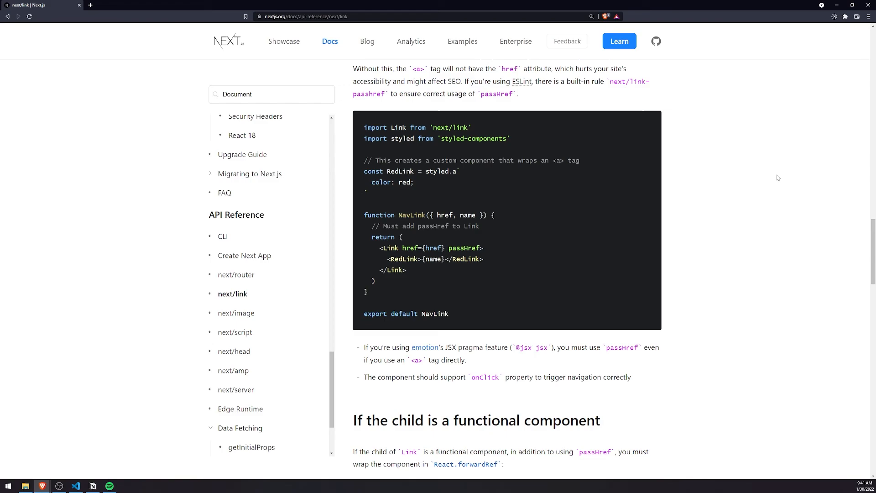
pyautogui.scroll(-3)
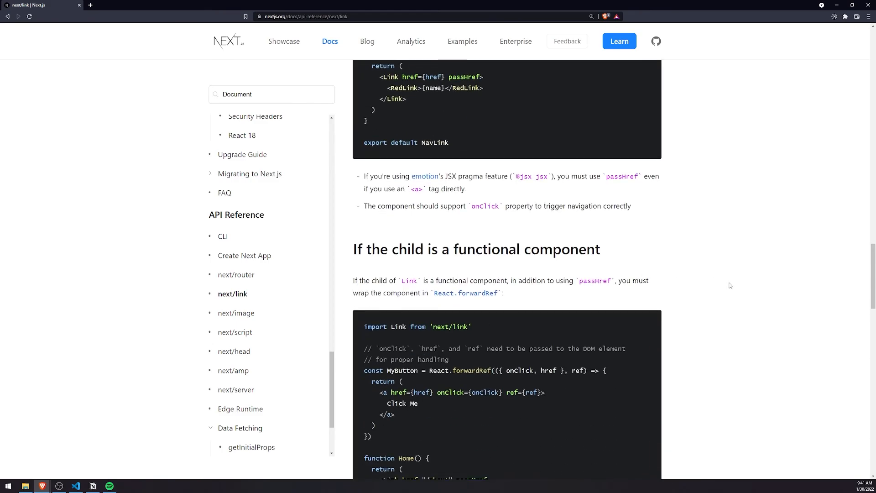
pyautogui.scroll(-3)
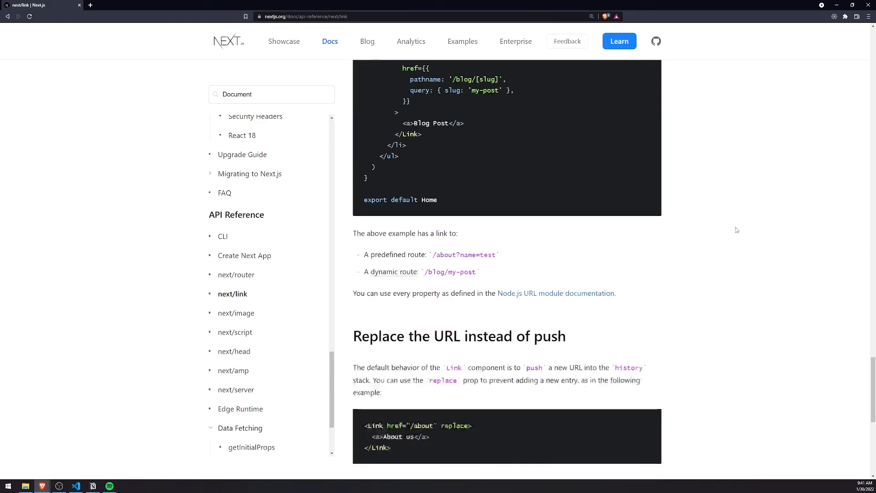
pyautogui.scroll(-3)
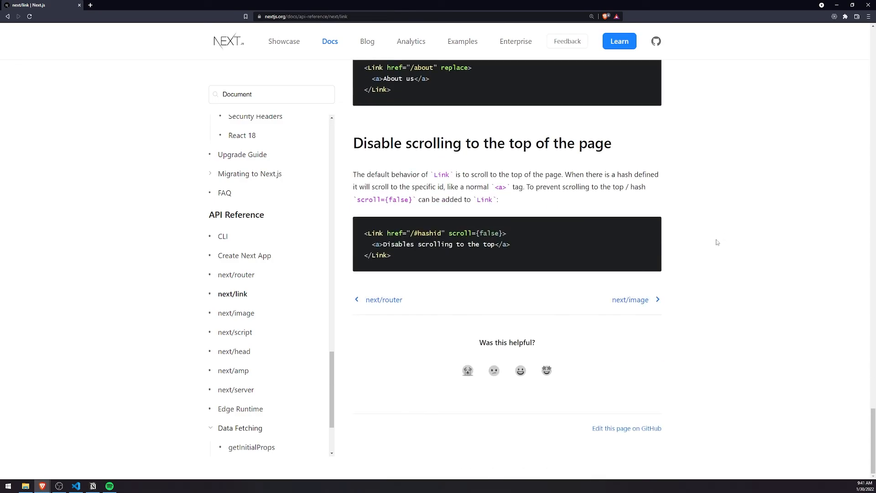
pyautogui.moveTo(835, 304)
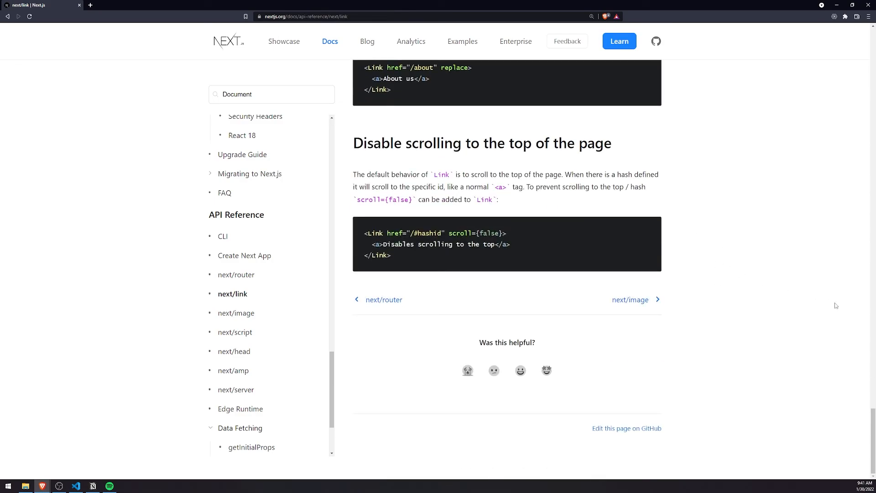